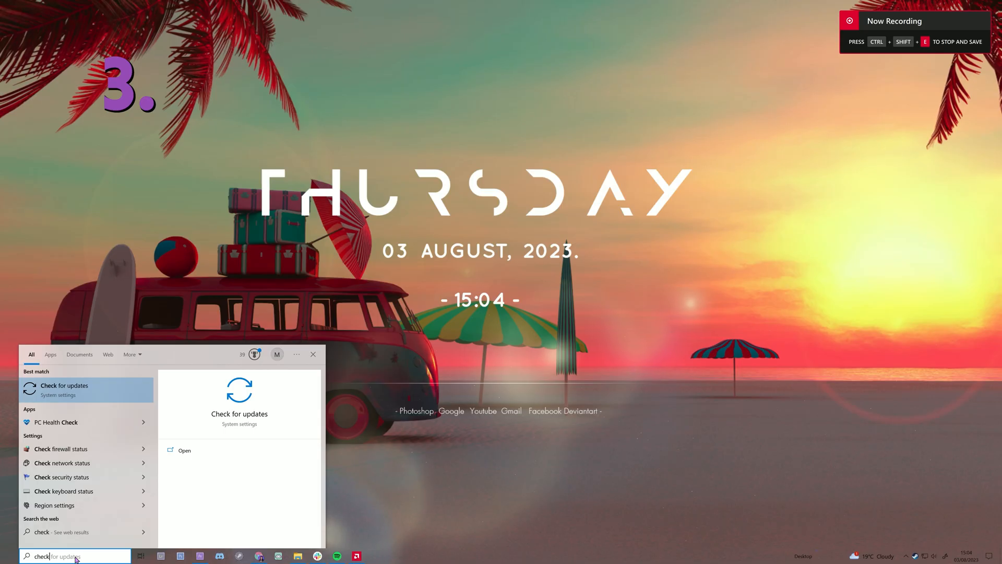
Step: Launch the 'Check for updates' best match from the taskbar search results
click(64, 389)
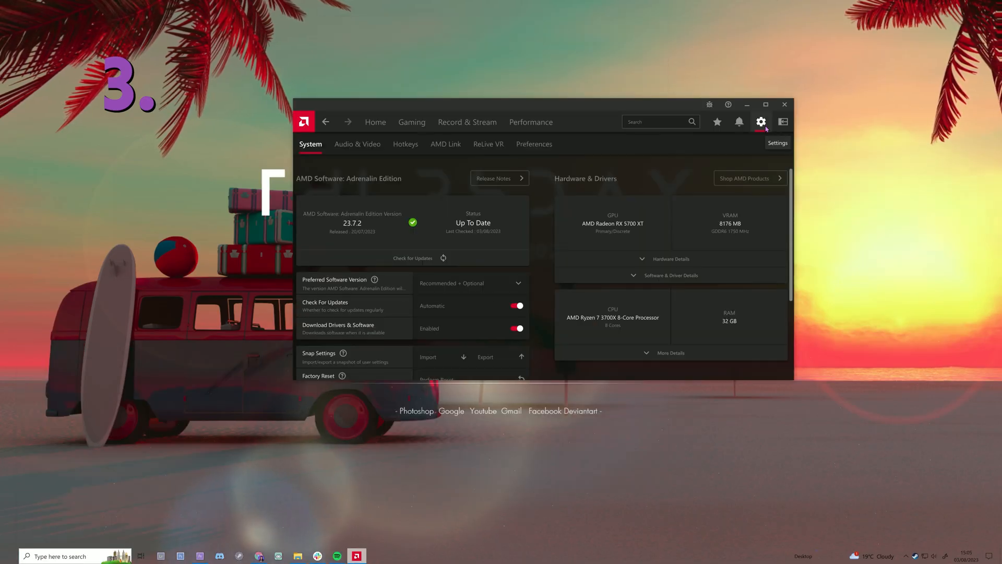
Step: Run Check for Updates in AMD Software, confirming version 23.7.2 is up to date
scroll(down, 3)
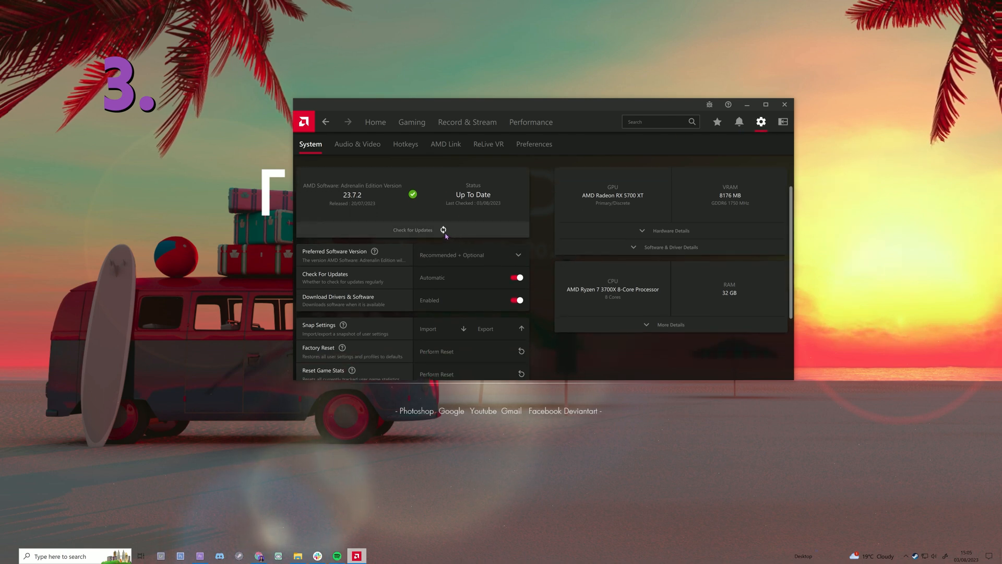
click(414, 230)
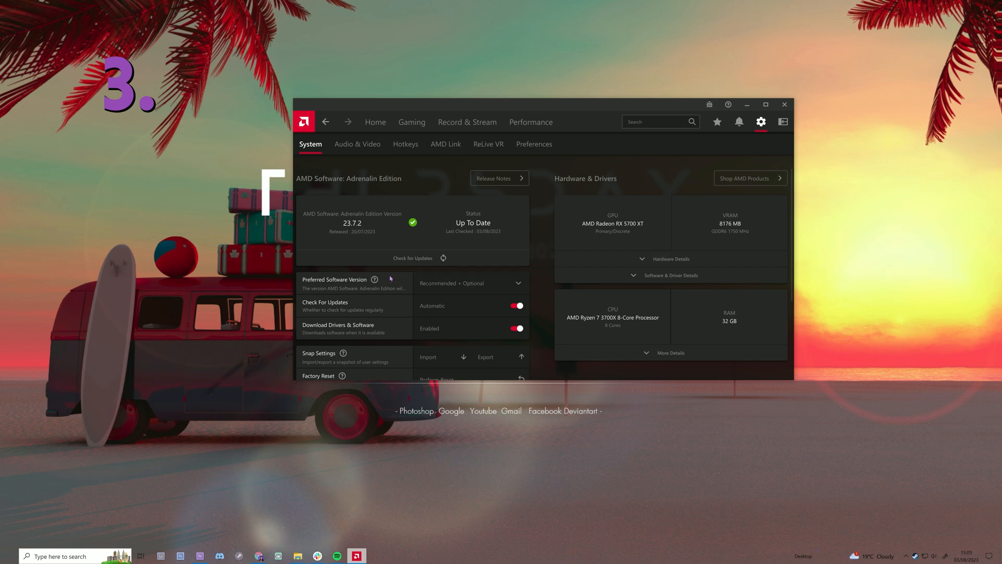
click(517, 305)
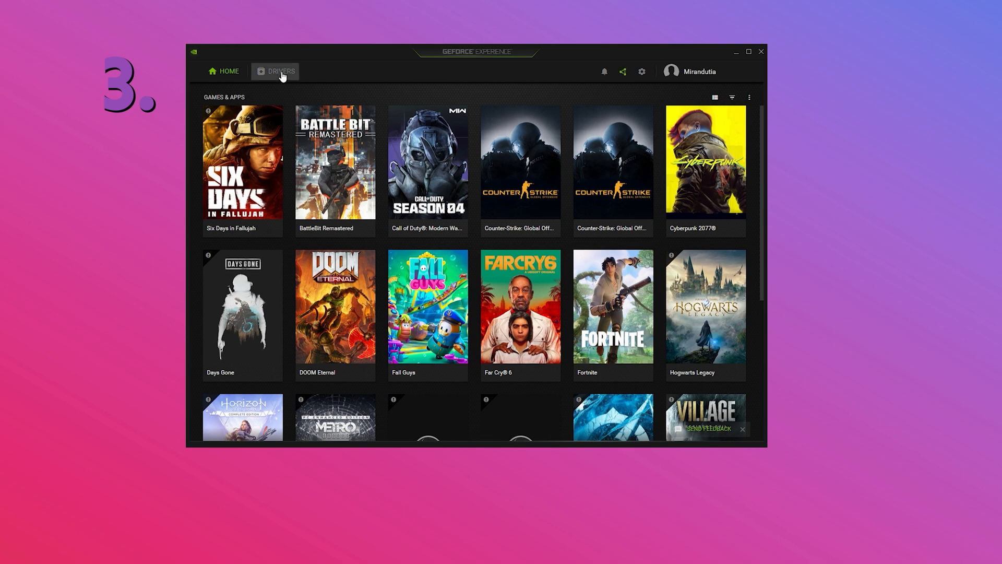
Step: Check the GeForce Experience Drivers tab, then scroll down the Windows Display settings
click(277, 71)
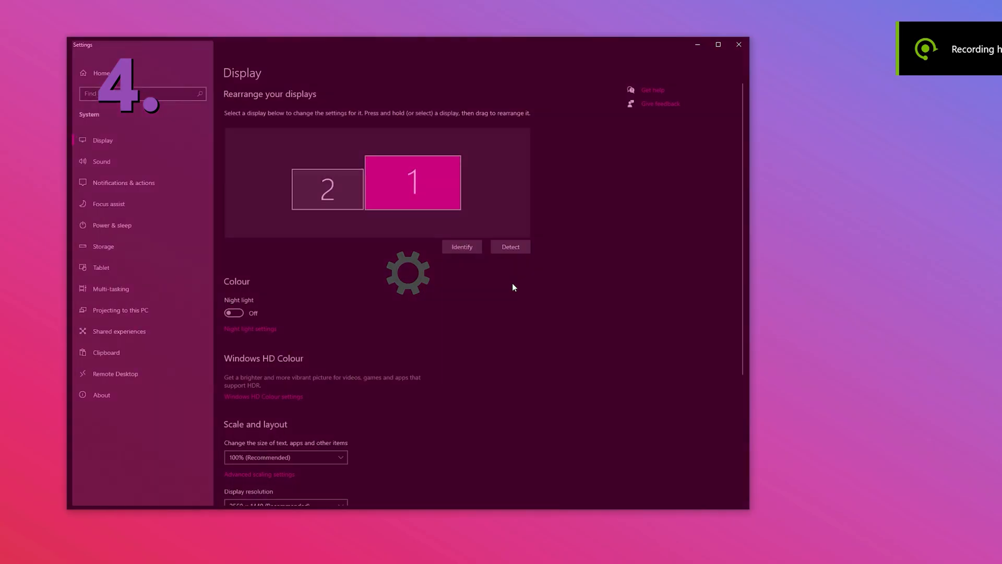
scroll(down, 3)
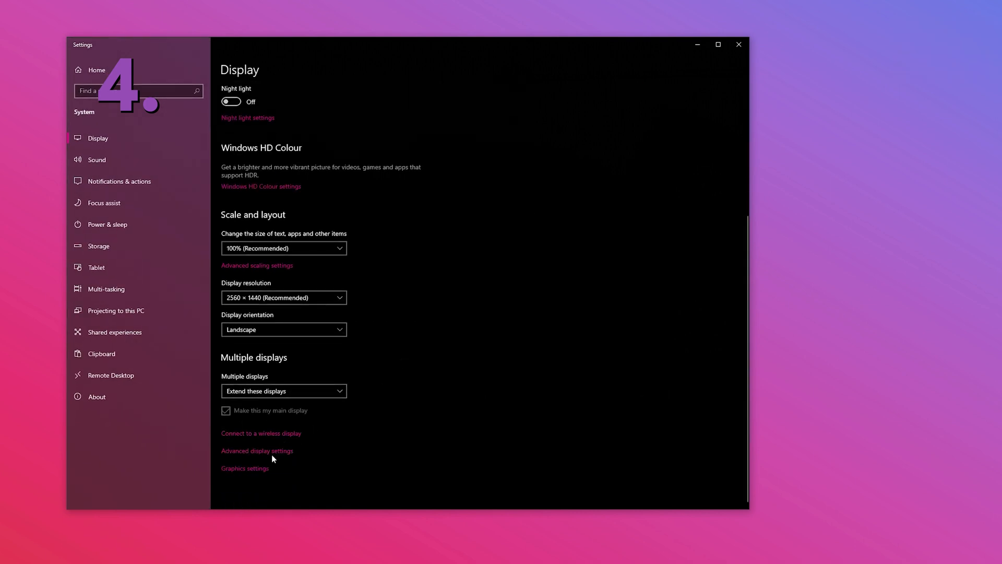
Step: Set the main display's refresh rate to 74.968 Hz and keep the change
click(257, 451)
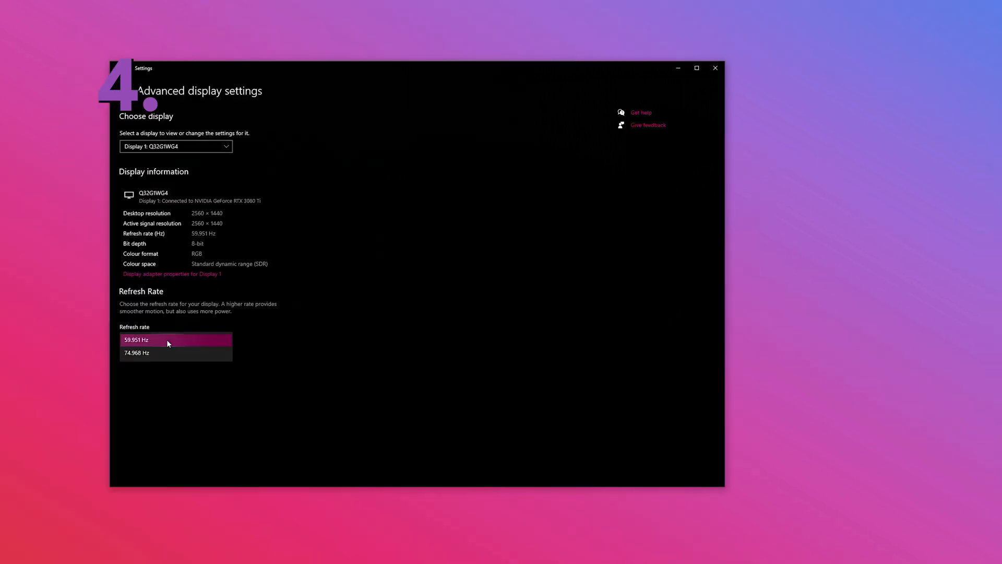
mouse_move(182, 361)
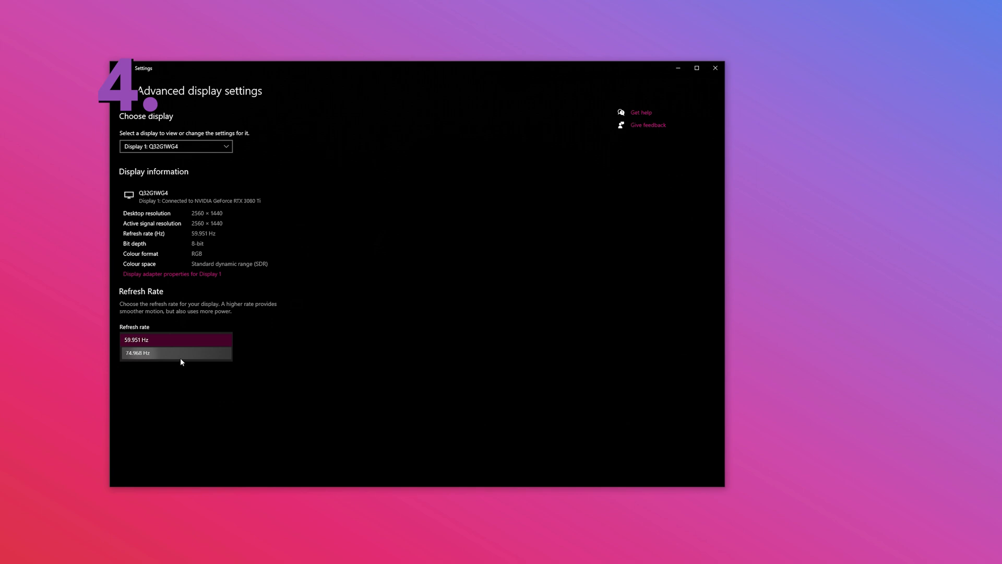
click(137, 353)
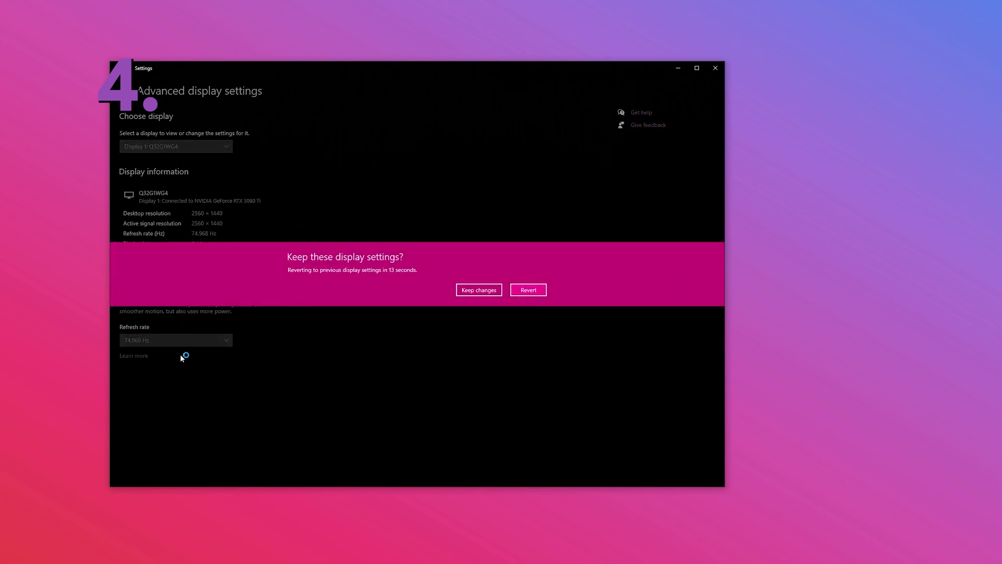
click(478, 290)
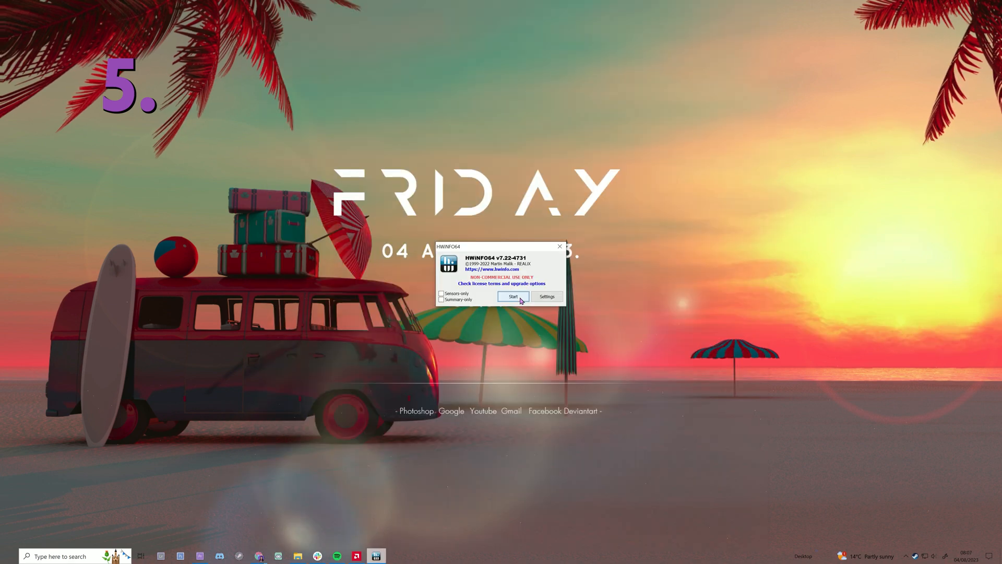
Step: Start HWiNFO64's examination of the system configuration
click(514, 296)
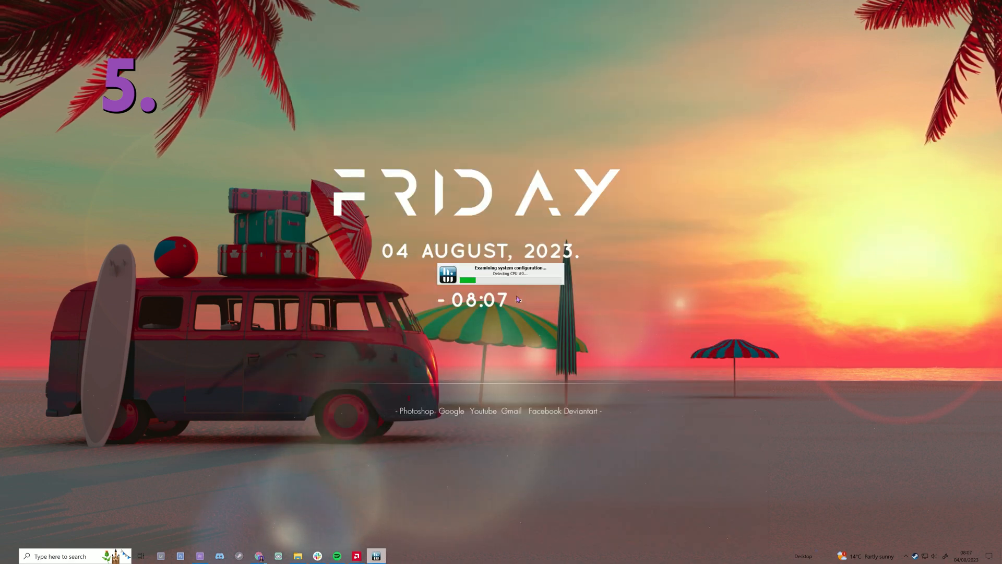